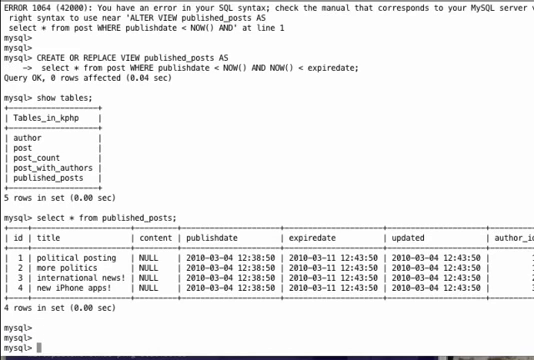
# - Run show tables; at the mysql> prompt to list the kphp tables
pyautogui.write('s')
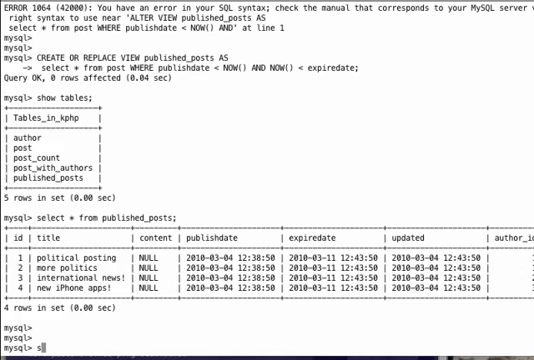
pyautogui.write('show t')
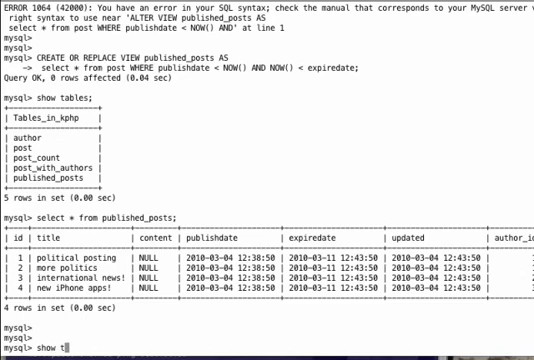
pyautogui.write('able')
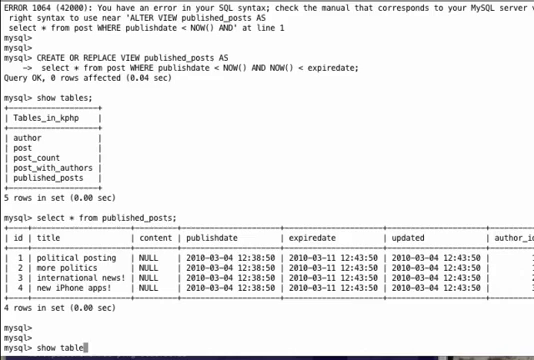
pyautogui.press('Return')
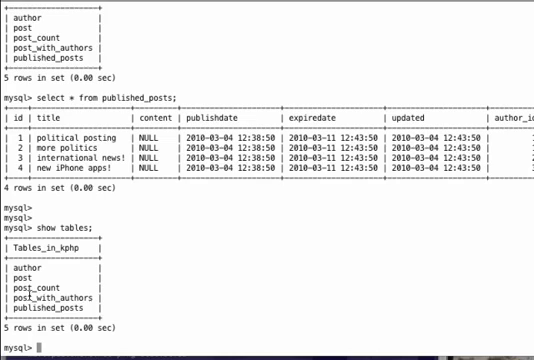
pyautogui.moveTo(206, 320)
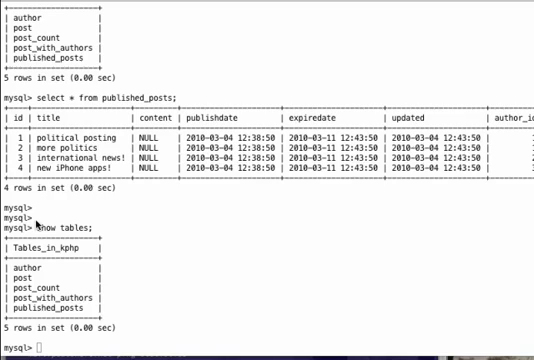
pyautogui.moveTo(35, 222)
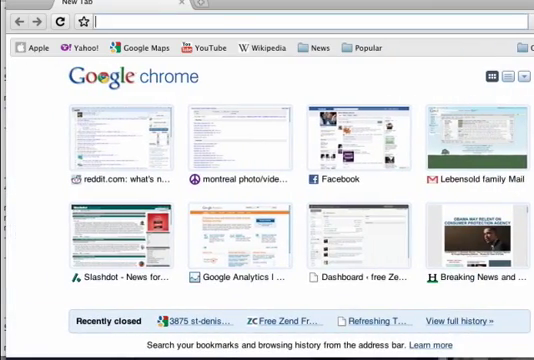
# - Load localhost/MAMP in English, go to phpMyAdmin, and select the kphp database
pyautogui.write('http://localhost/MAMP/?language=English')
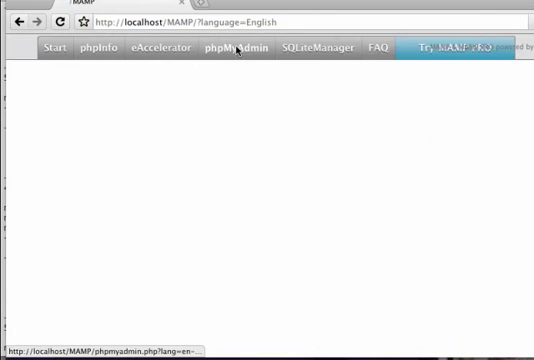
pyautogui.click(235, 48)
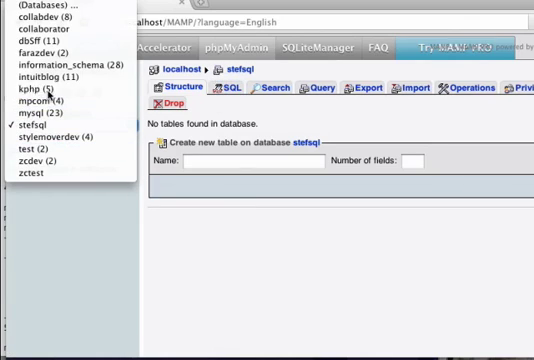
pyautogui.click(27, 121)
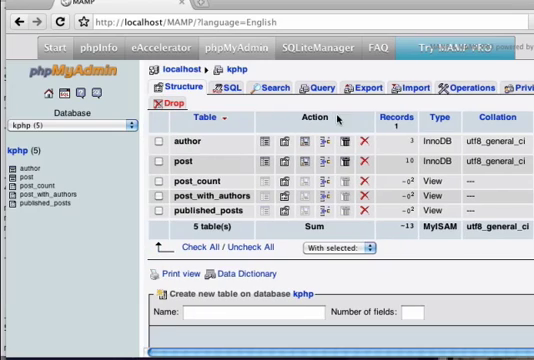
pyautogui.moveTo(338, 103)
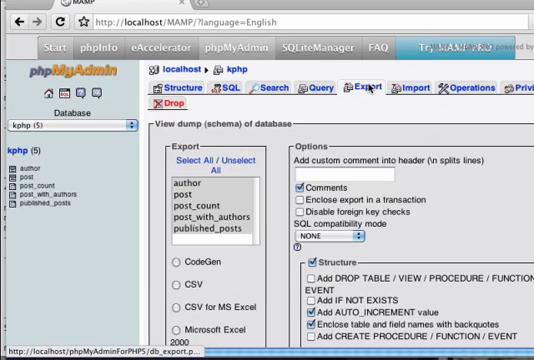
# - Scroll through the generated kphp SQL dump's table, view and constraint statements
pyautogui.scroll(-3)
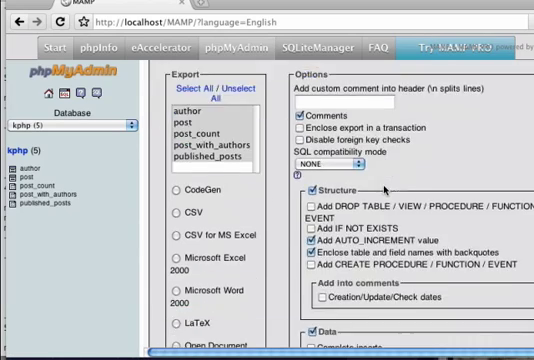
pyautogui.scroll(-3)
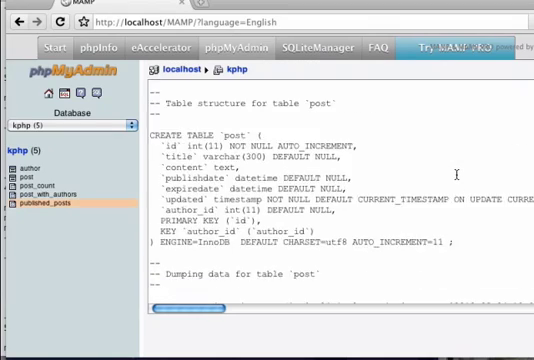
pyautogui.scroll(-3)
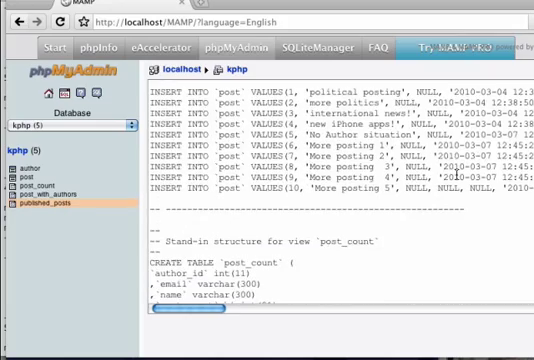
pyautogui.scroll(-3)
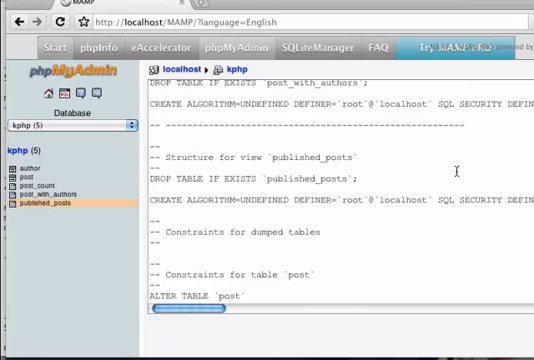
pyautogui.scroll(-3)
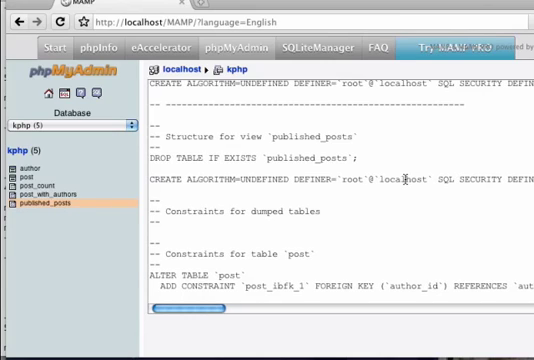
pyautogui.hscroll(3)
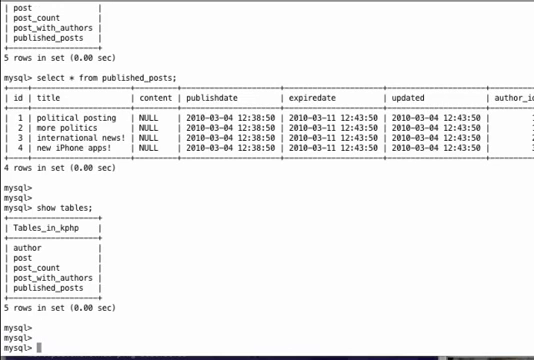
# - Quit the MySQL client and move into /Applications/MAMP/Library/bin to list its tools
pyautogui.write('quit;')
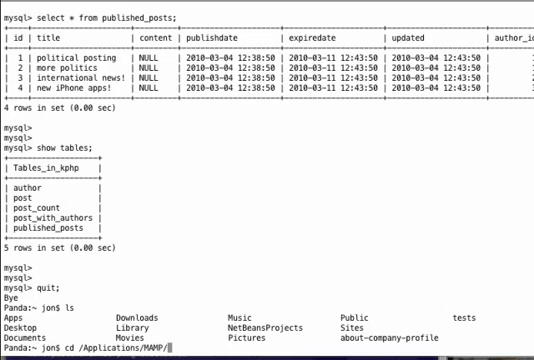
pyautogui.write('Library/')
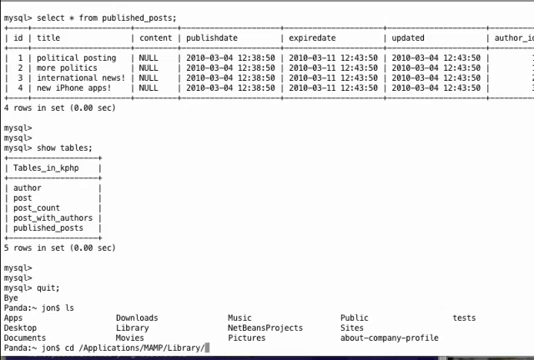
pyautogui.write('m')
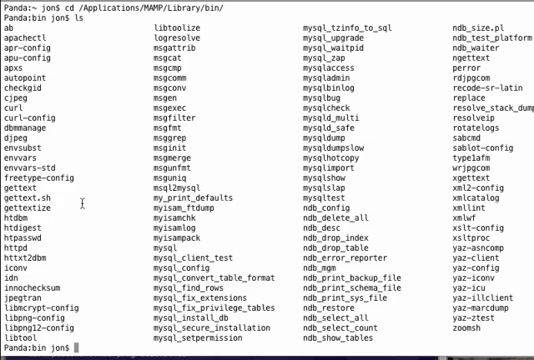
pyautogui.write('m')
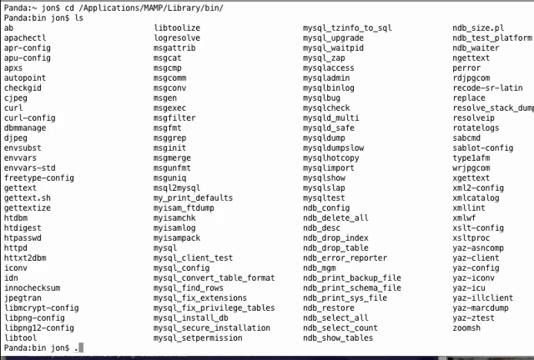
pyautogui.write('./mysqldump')
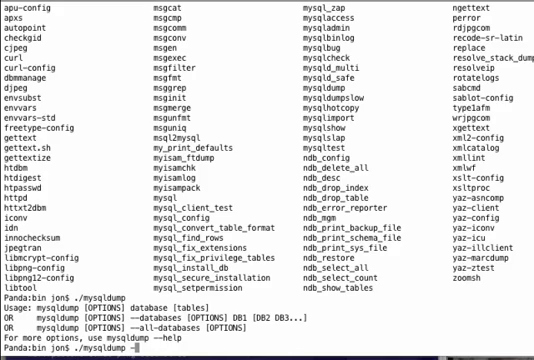
pyautogui.write('-u root')
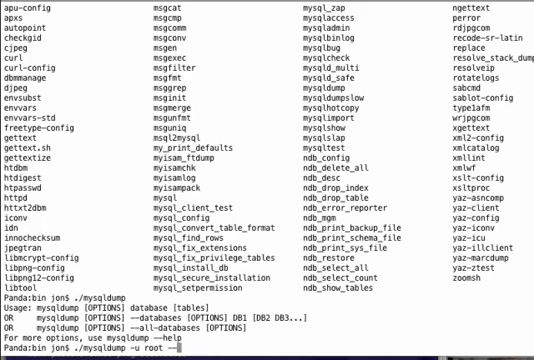
pyautogui.write('--password=')
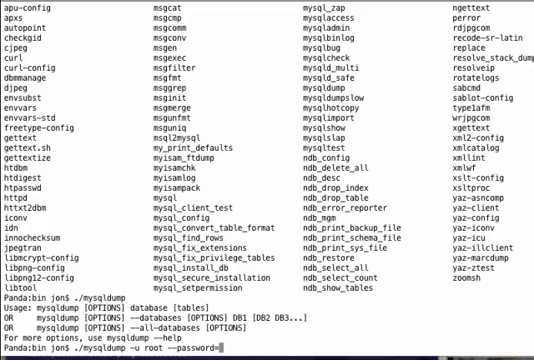
pyautogui.write('root')
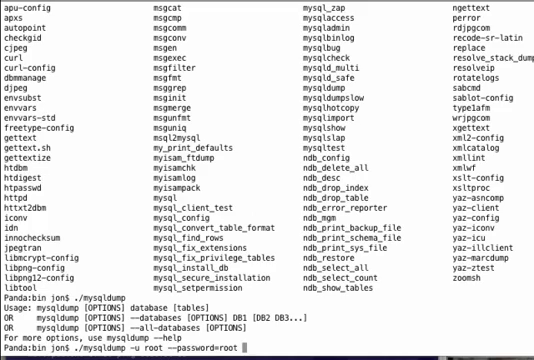
pyautogui.write('kphp')
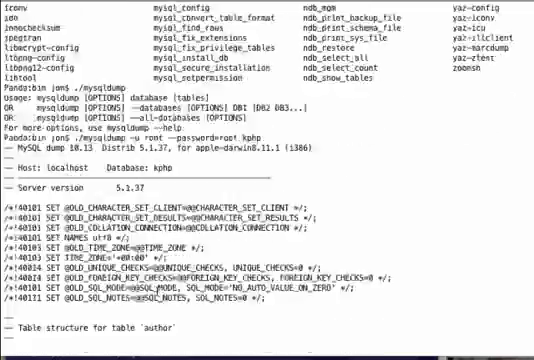
pyautogui.scroll(-3)
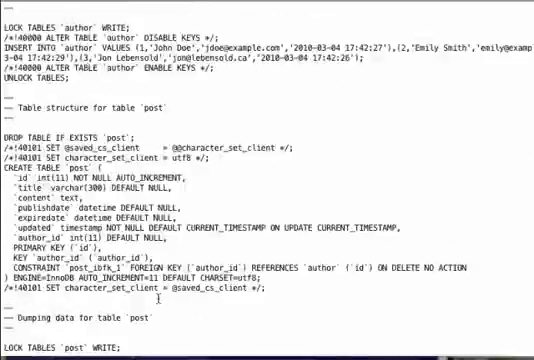
pyautogui.scroll(-3)
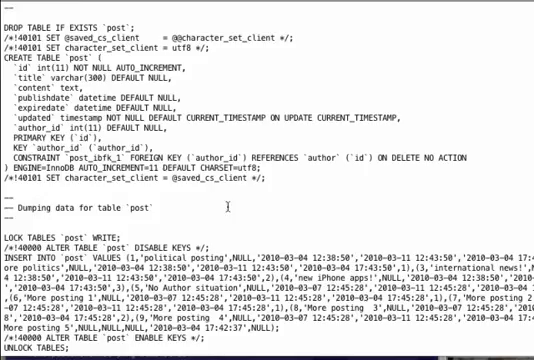
pyautogui.scroll(-3)
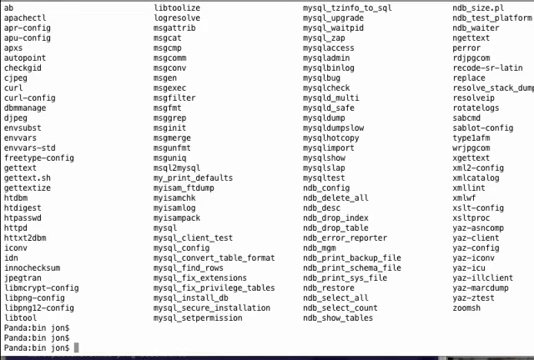
# - Dump the kphp database with mysqldump into ~/Desktop/kphpsql/backup.sql
pyautogui.write('./mysqldump -u root --password=root kphp > ~/Desktop/')
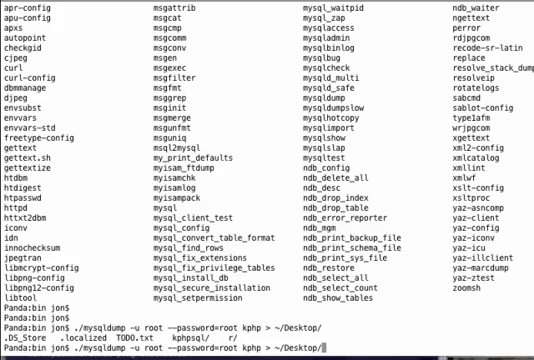
pyautogui.write('kphpsql/')
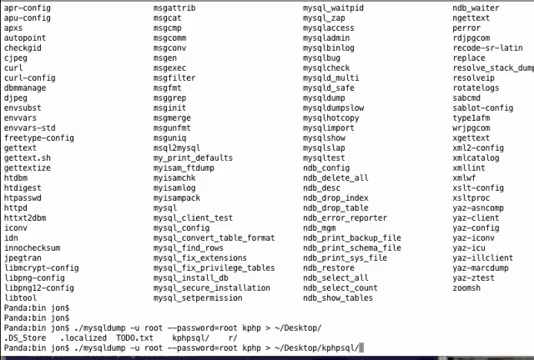
pyautogui.write('backup.sql')
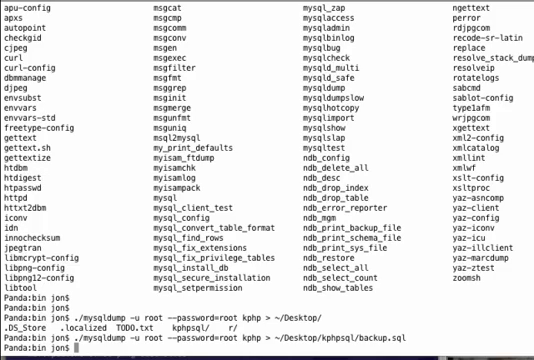
# - Change the shell's directory to ~/Desktop/kphpsql/
pyautogui.write('cd')
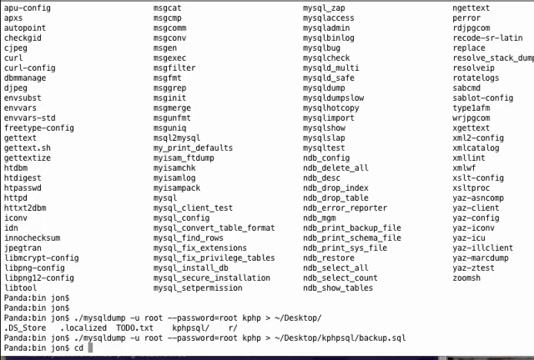
pyautogui.write('~/Desktop/')
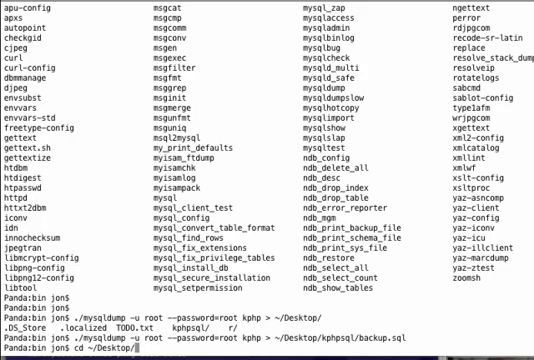
pyautogui.write('kphpsql/')
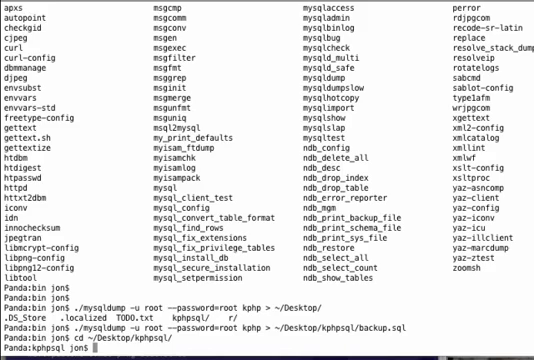
pyautogui.moveTo(237, 106)
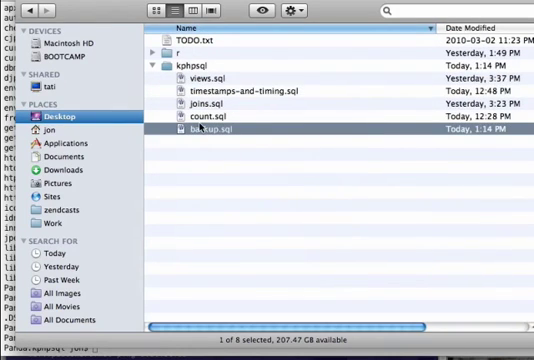
# - Open backup.sql from the Desktop kphpsql folder in BBEdit
pyautogui.doubleClick(205, 130)
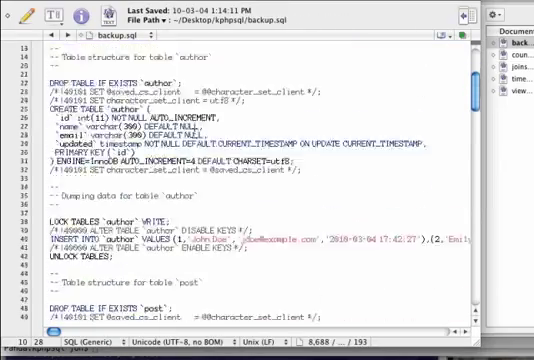
pyautogui.scroll(-3)
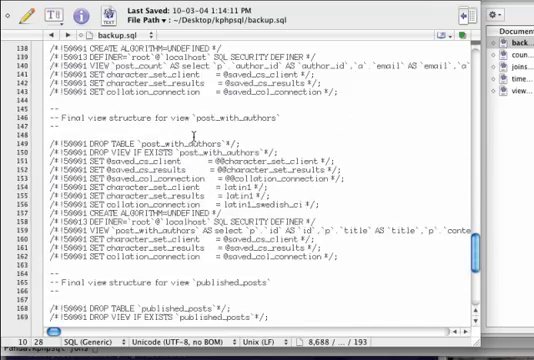
pyautogui.scroll(-3)
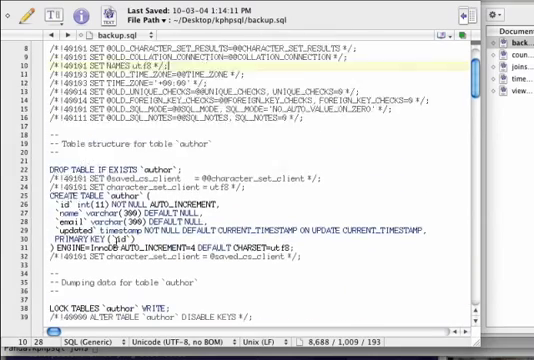
pyautogui.scroll(-3)
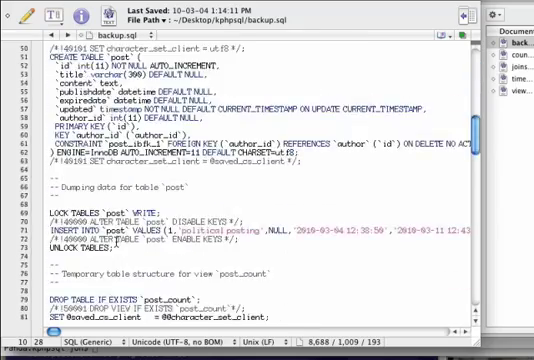
pyautogui.scroll(-3)
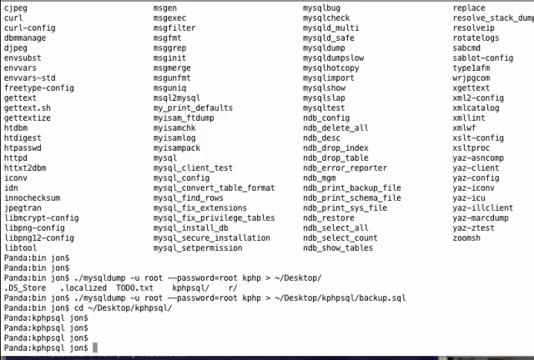
pyautogui.press('Ctrl+r')
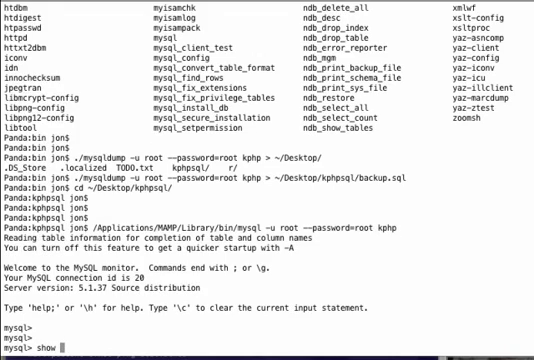
# - List the databases and create kphp_backup with utf8 character set and utf8_general_ci collation
pyautogui.write('databases;')
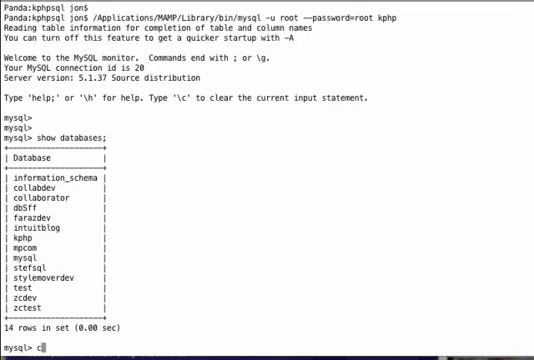
pyautogui.write('reate database kphp_backup COLLATE ut')
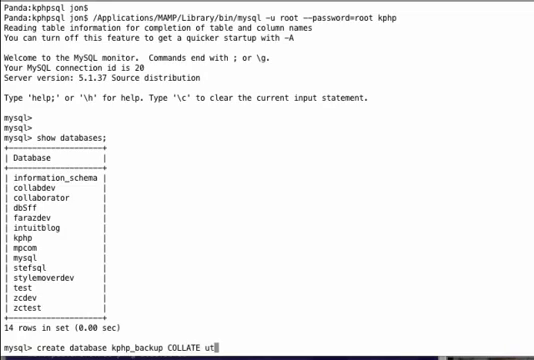
pyautogui.write('8_general_ci')
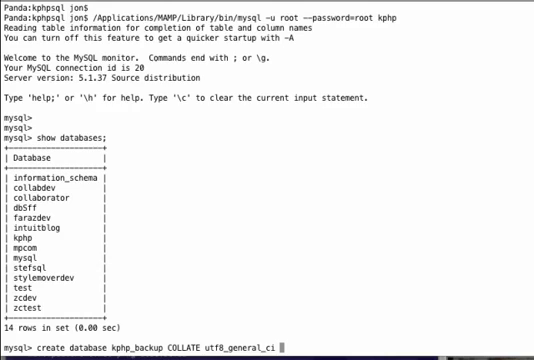
pyautogui.write('ENCODING')
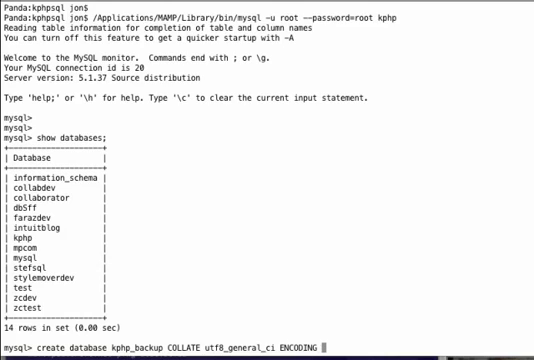
pyautogui.write('utf7')
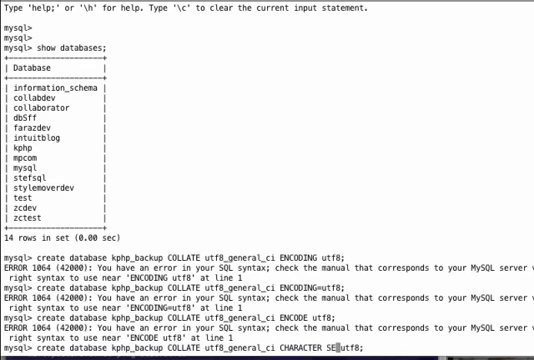
pyautogui.press('Return')
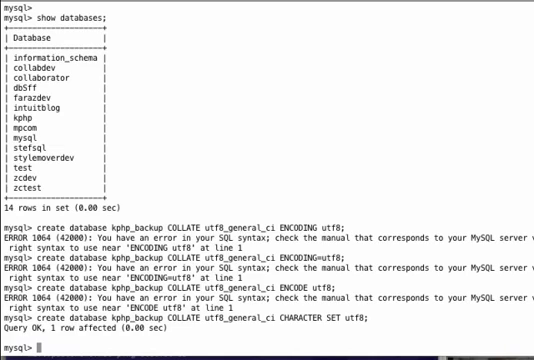
# - Enter use kphp_backup to switch to the new database
pyautogui.write('use')
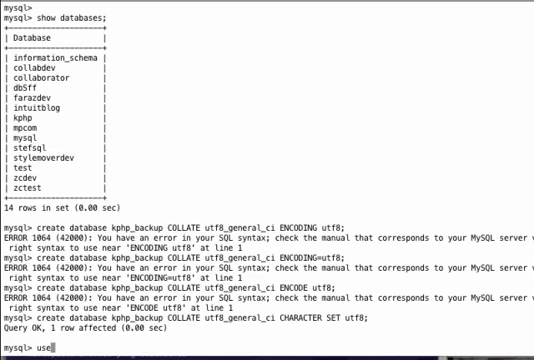
pyautogui.write('kphp')
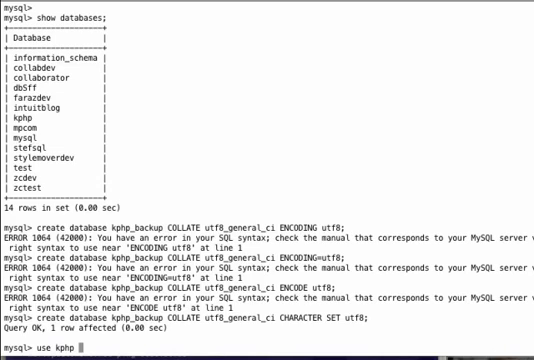
pyautogui.write('_backu')
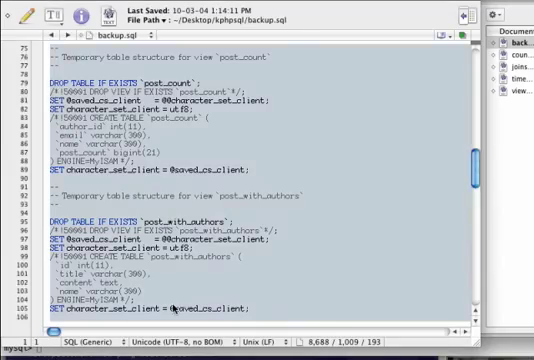
# - Scroll through the Query OK results of the pasted backup.sql statements
pyautogui.scroll(-3)
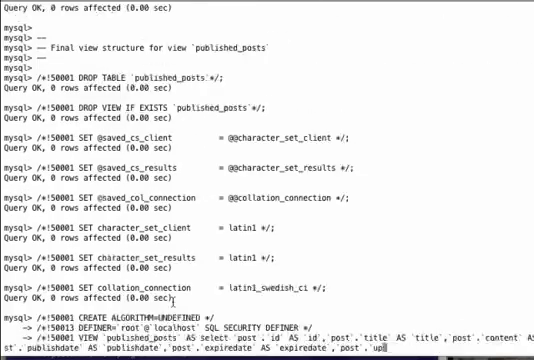
pyautogui.scroll(-3)
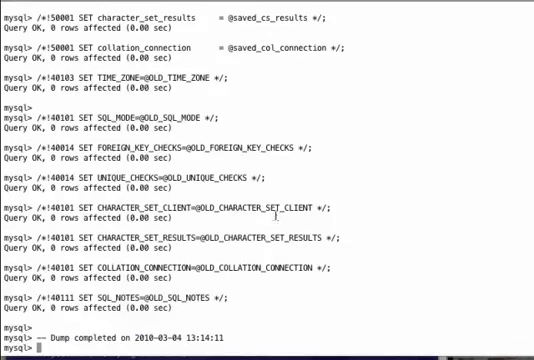
# - Describe post_with_authors' four columns, then query all rows from published_posts
pyautogui.write('show tables;')
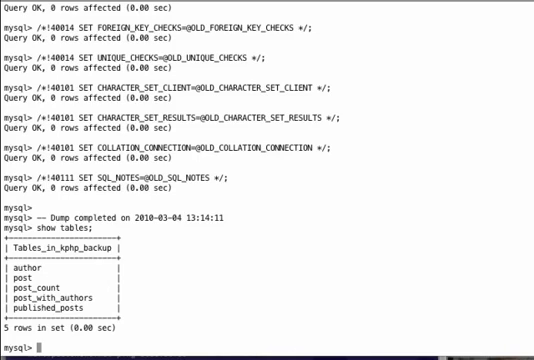
pyautogui.write('sele')
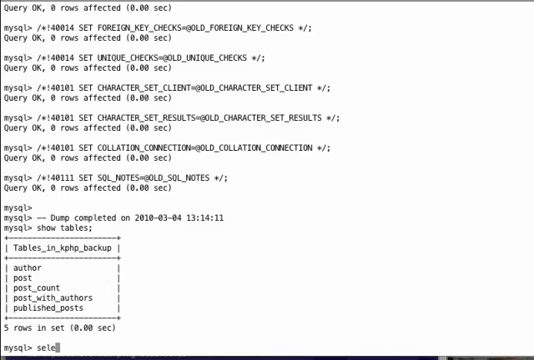
pyautogui.write('define post_with_authors;')
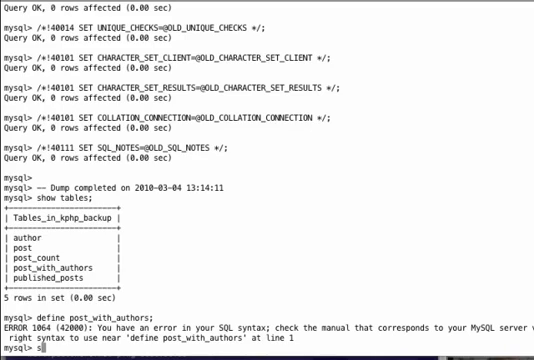
pyautogui.write('describe post')
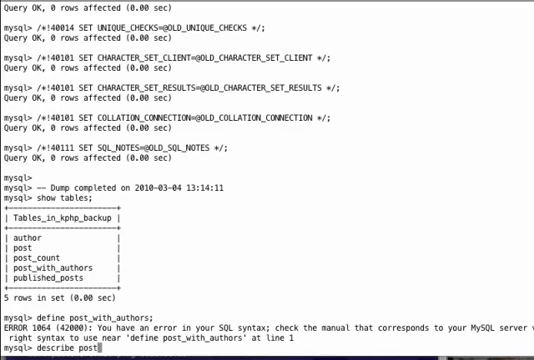
pyautogui.write('_with_author')
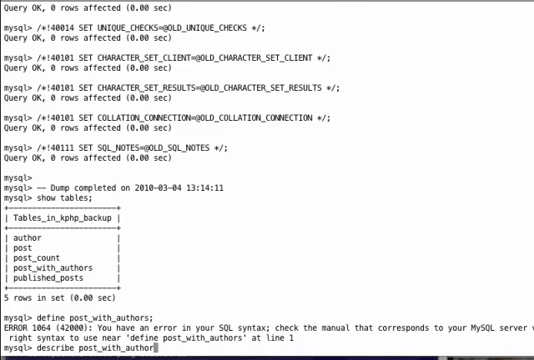
pyautogui.press('Return')
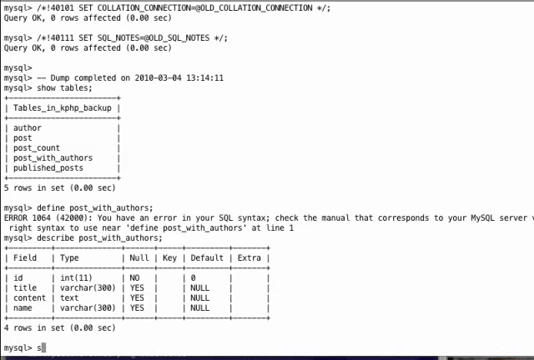
pyautogui.write('select * from p')
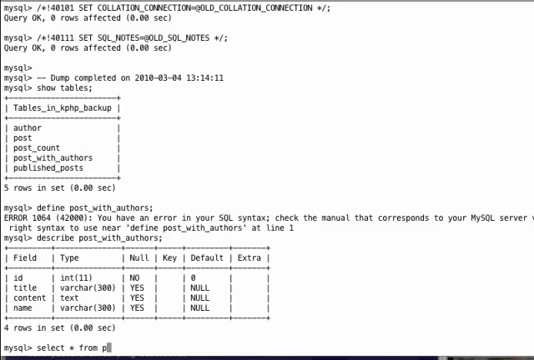
pyautogui.write('ublished_posts;')
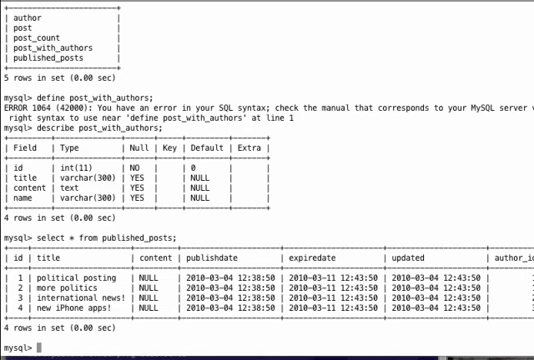
# - Check the databases and tables, then drop the kphp_backup database
pyautogui.write('d')
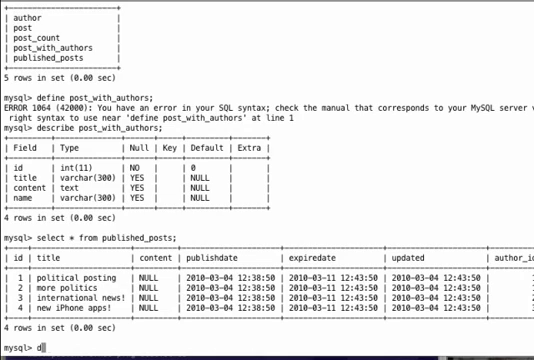
pyautogui.write('rop database;')
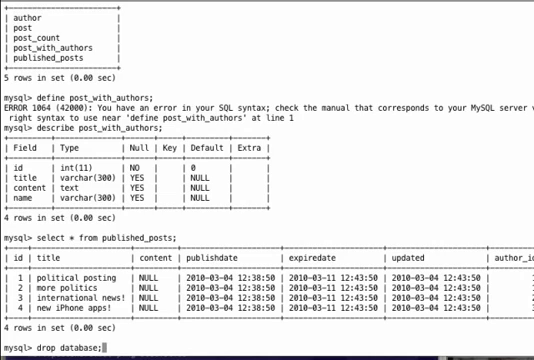
pyautogui.write('kphp_backup')
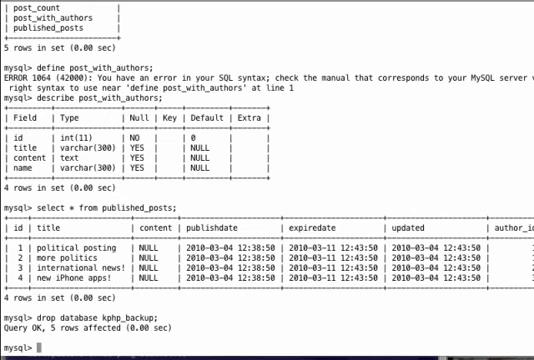
pyautogui.write('show databases;')
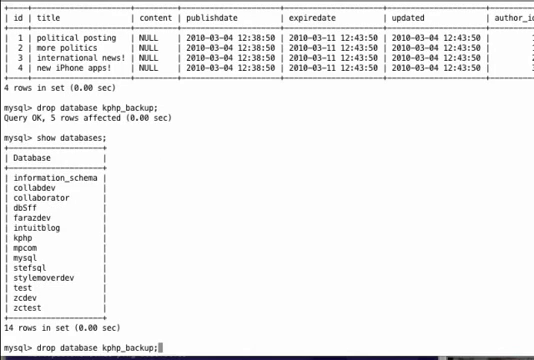
pyautogui.write('show tables;')
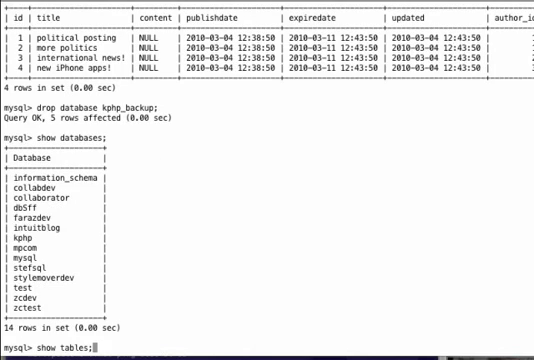
pyautogui.write('drop database kphp_backup;')
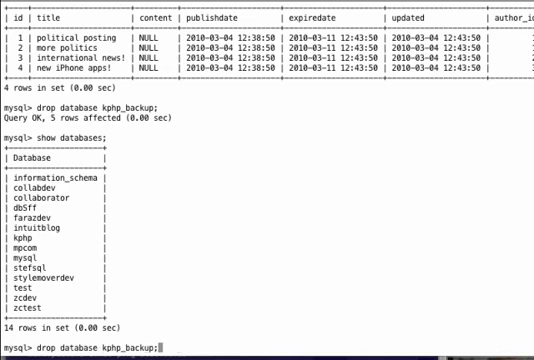
# - Create kphp_backup with utf8 charset and utf8_general_ci collation, and switch to it
pyautogui.write('create dat')
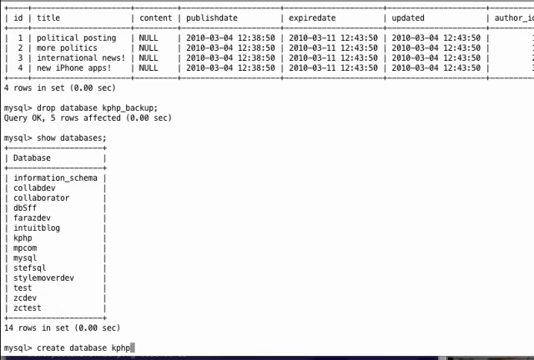
pyautogui.write('_backup')
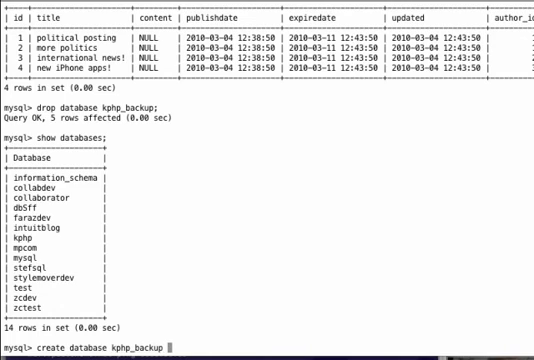
pyautogui.write('COLLATE utf')
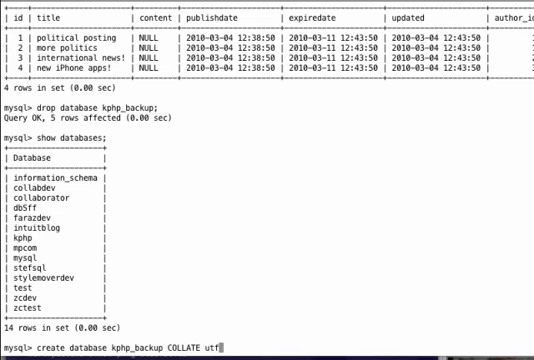
pyautogui.write('8_general_ci C')
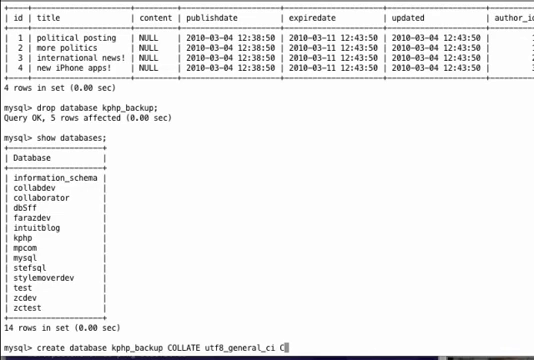
pyautogui.write('HARACTER')
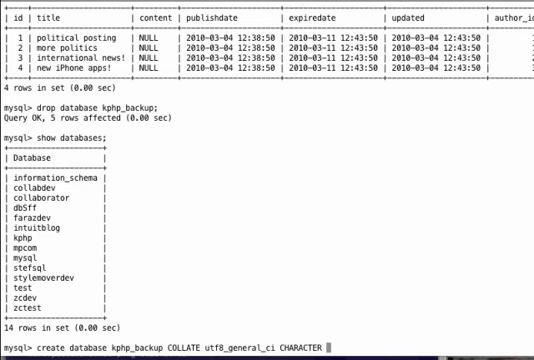
pyautogui.write('SE')
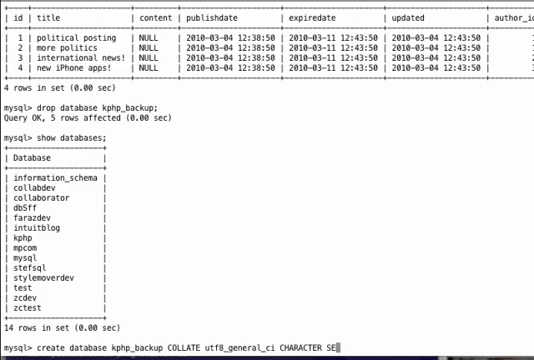
pyautogui.write('utf8;')
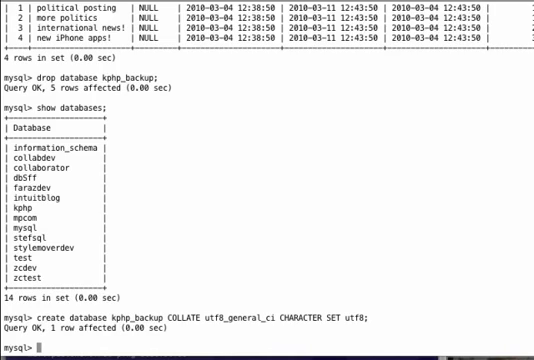
pyautogui.write('use kphp_backup')
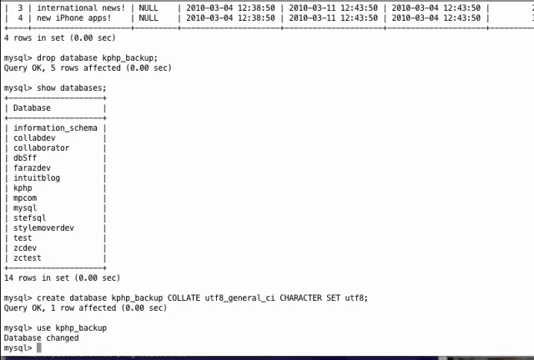
# - Confirm kphp_backup has no tables, load ~/Desktop/kphpsql/backup.sql into it, and reconnect mysql
pyautogui.write('show tables;')
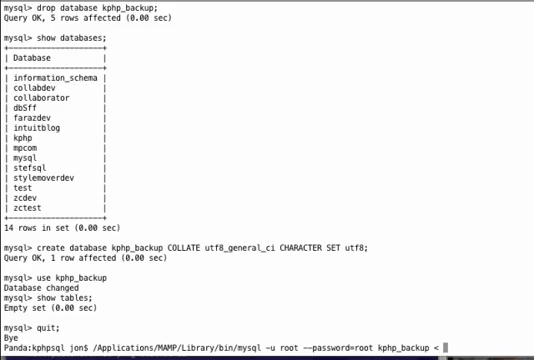
pyautogui.write('~/Desktop/')
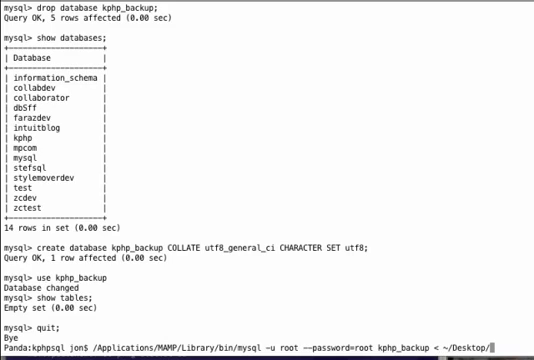
pyautogui.write('kphpsql/ba')
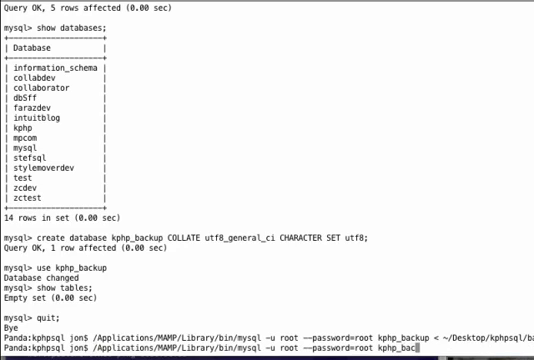
pyautogui.press('enter')
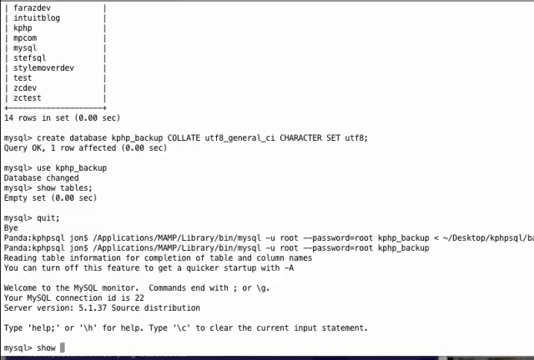